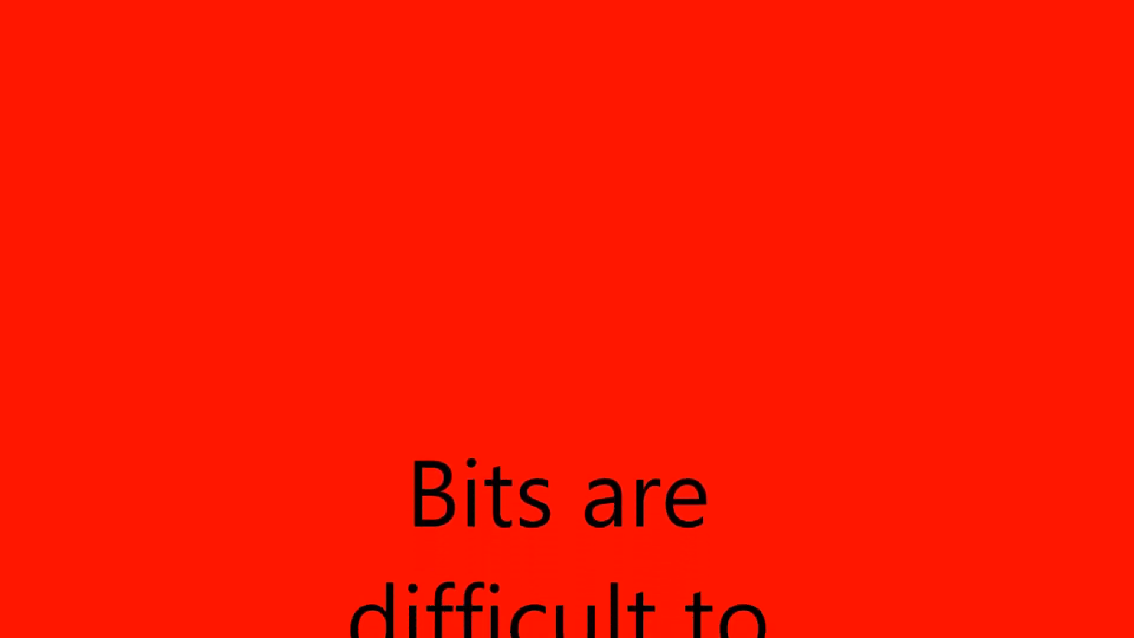
pyautogui.scroll(-3)
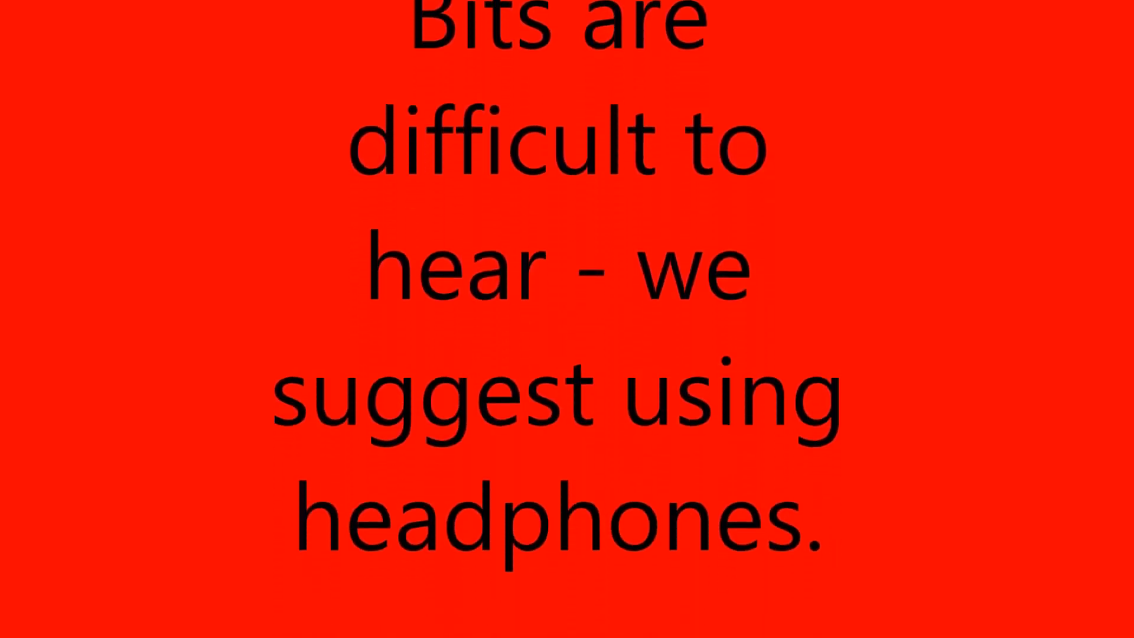
pyautogui.scroll(-3)
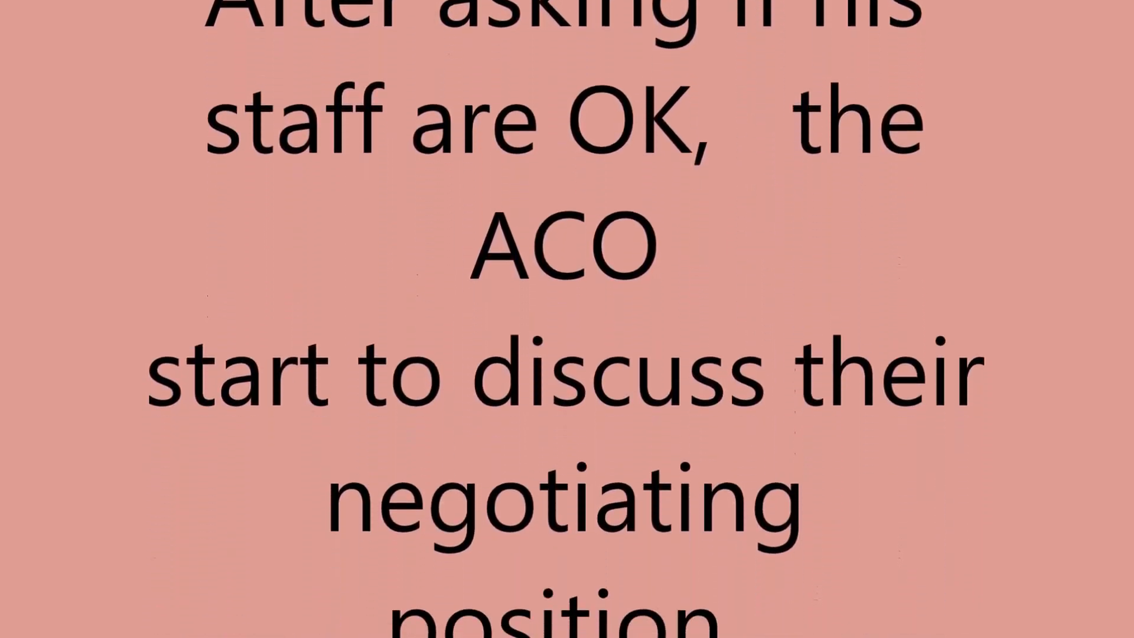
pyautogui.scroll(-3)
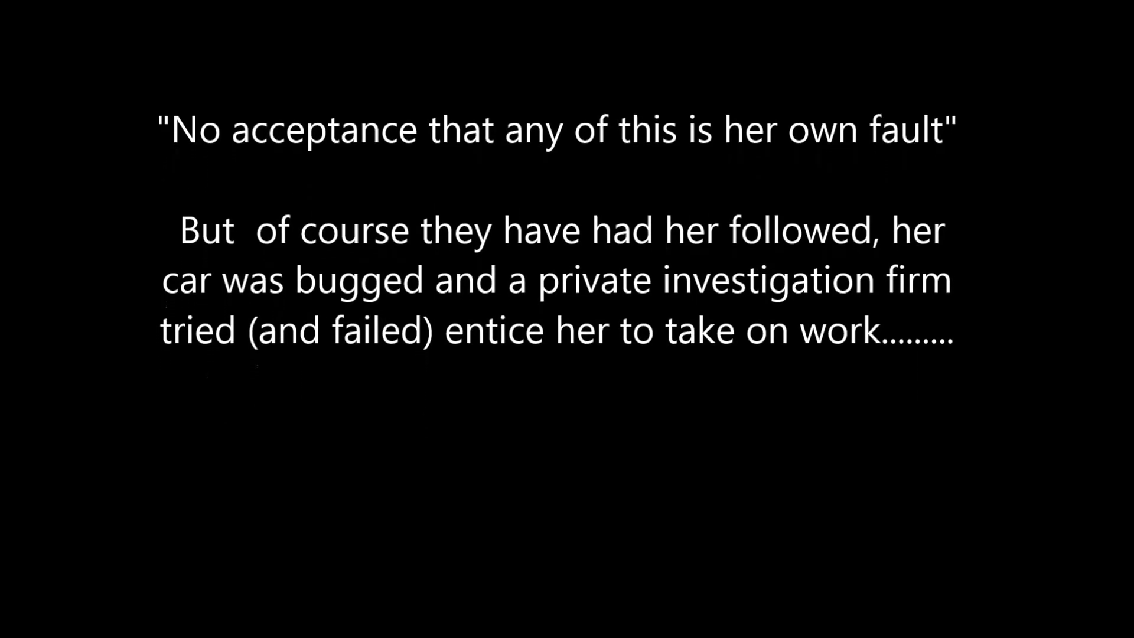
pyautogui.scroll(3)
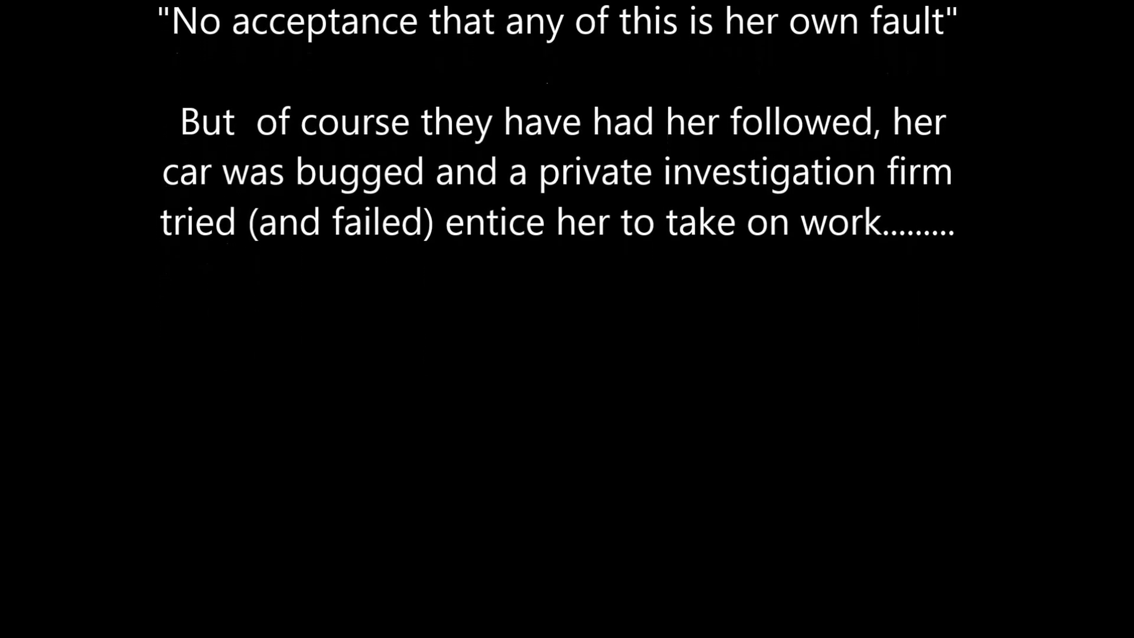
pyautogui.scroll(3)
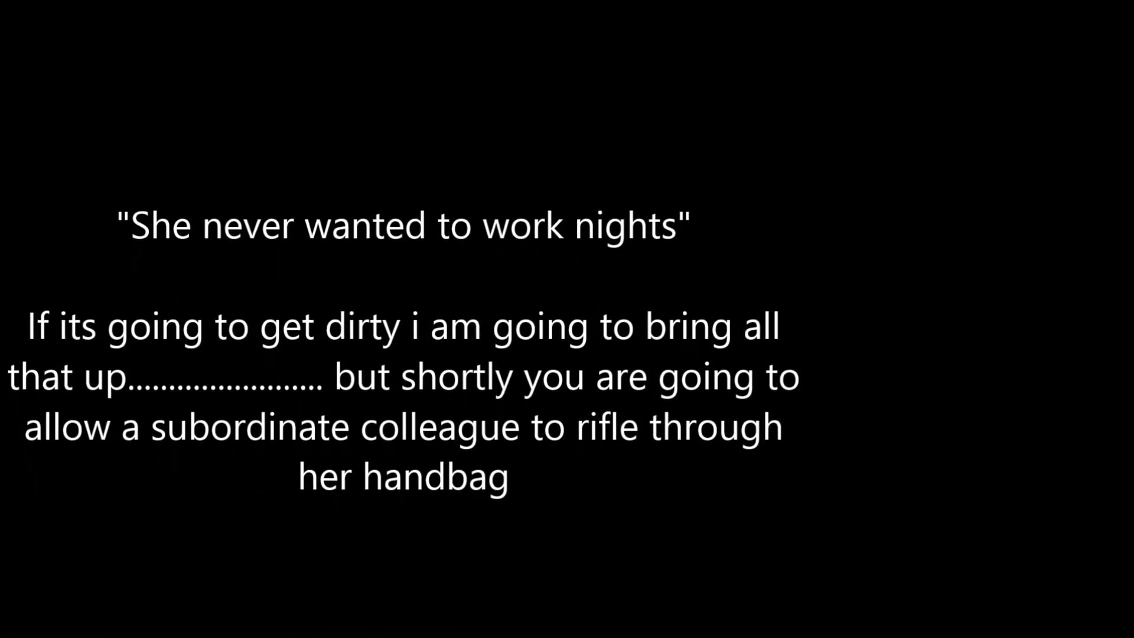
pyautogui.scroll(3)
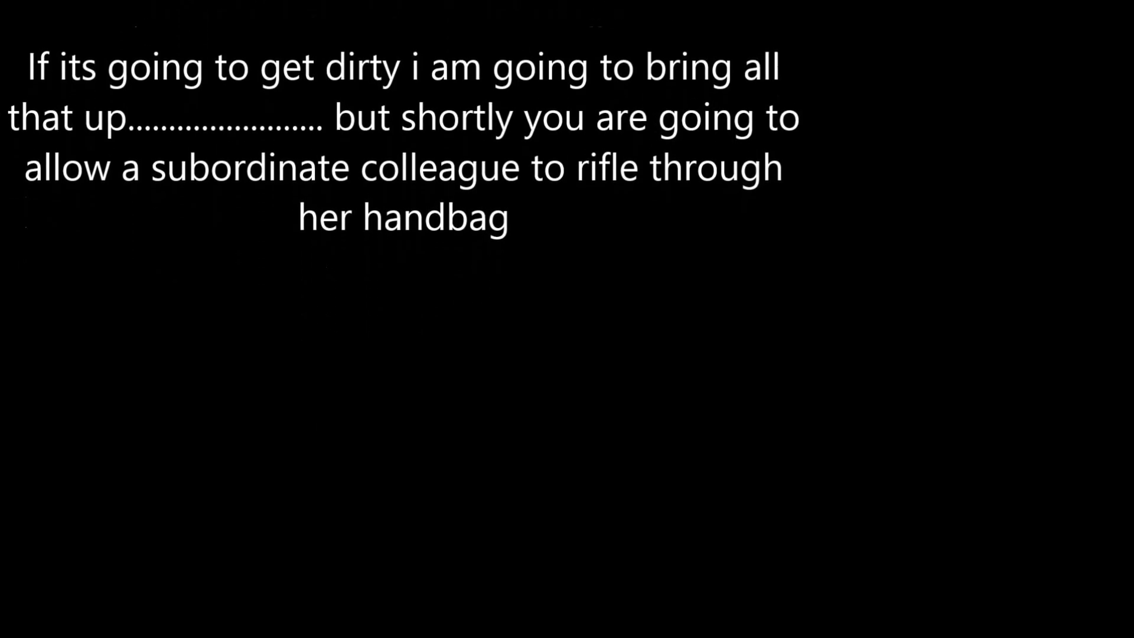
pyautogui.scroll(3)
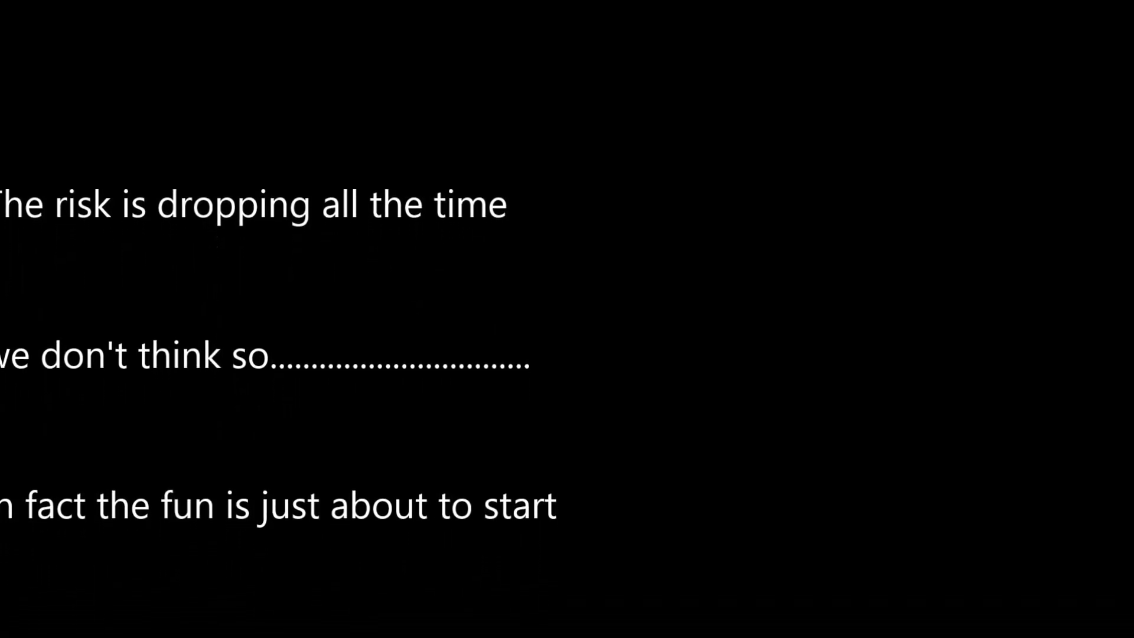
pyautogui.scroll(3)
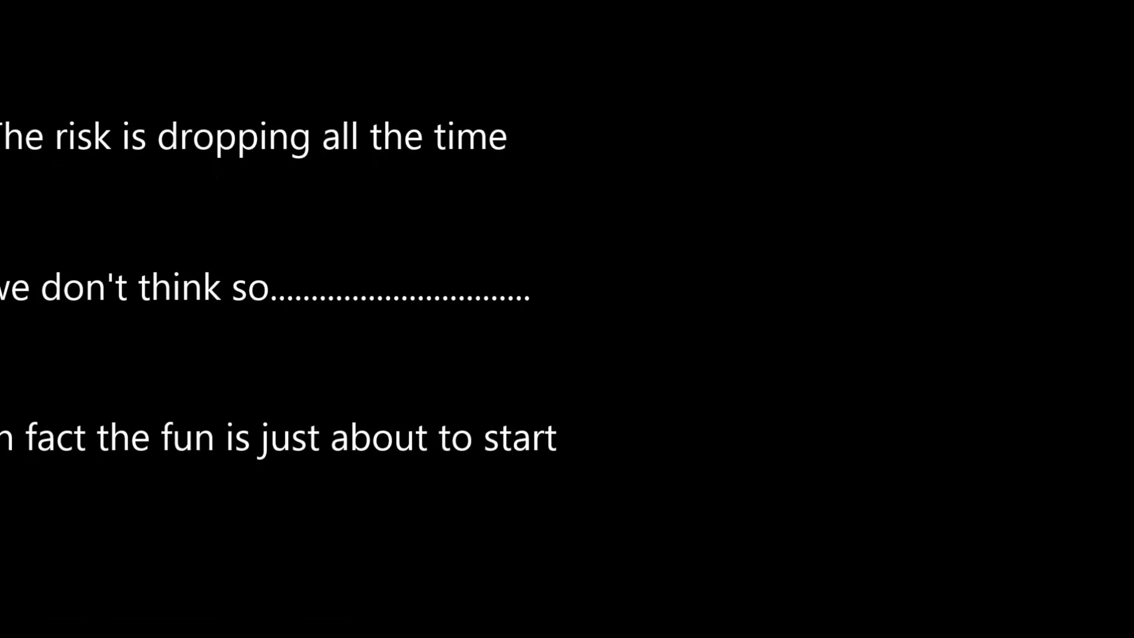
pyautogui.scroll(3)
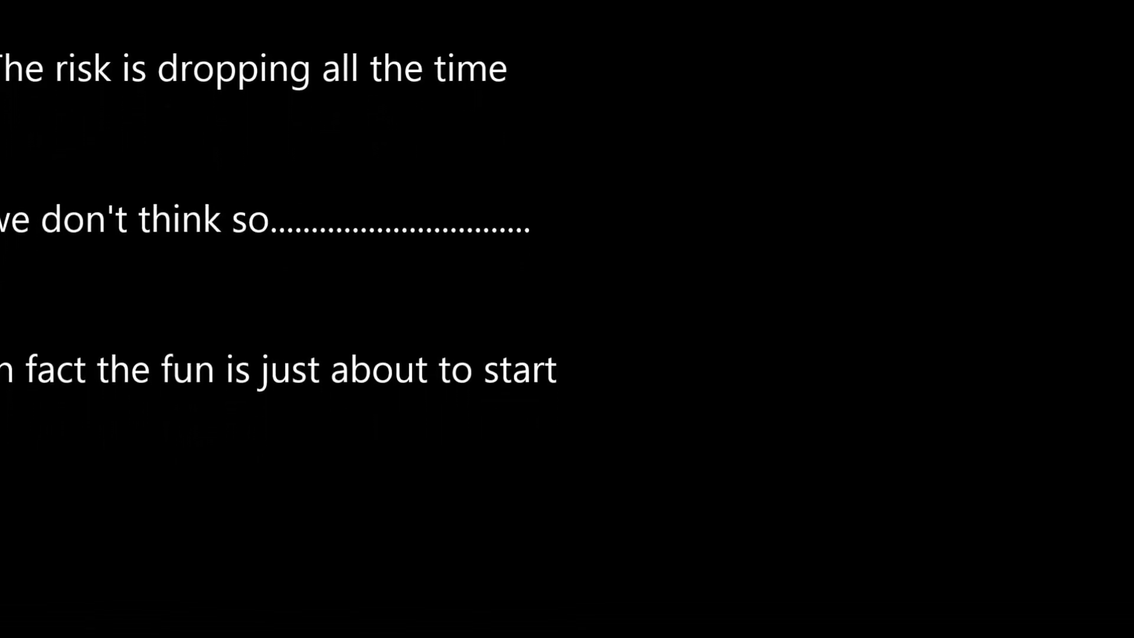
pyautogui.scroll(3)
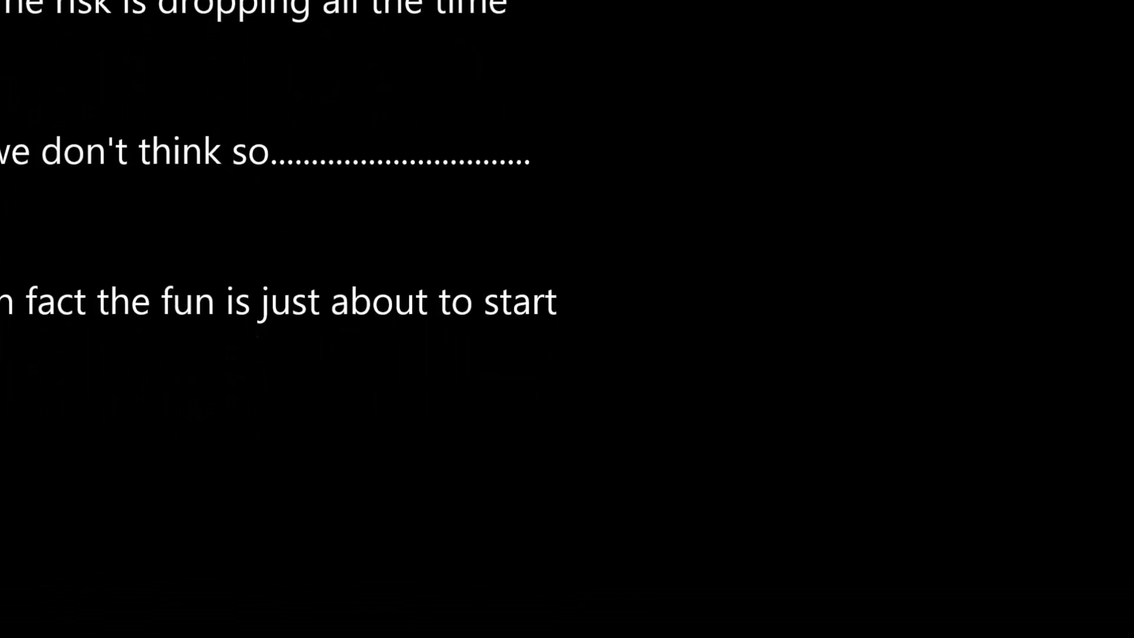
pyautogui.scroll(3)
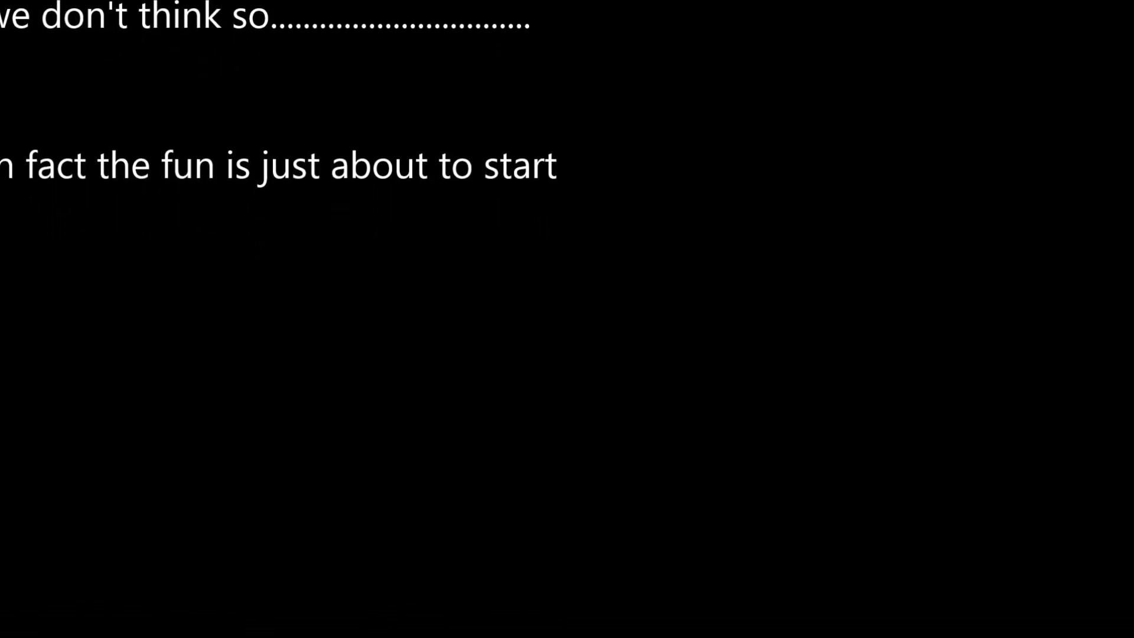
pyautogui.scroll(3)
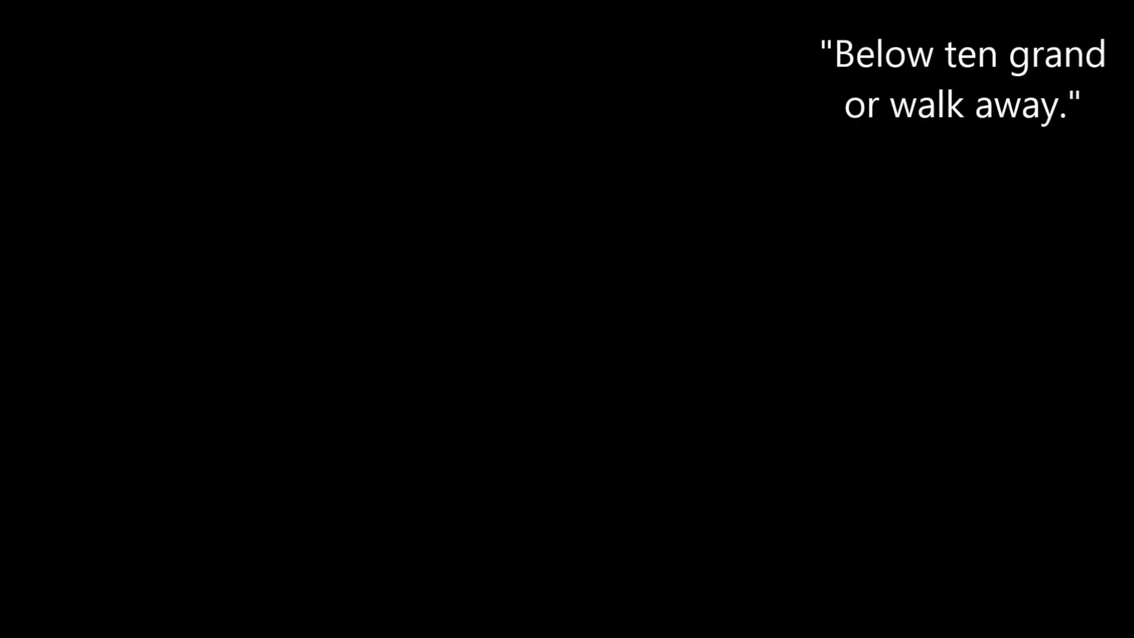
pyautogui.scroll(3)
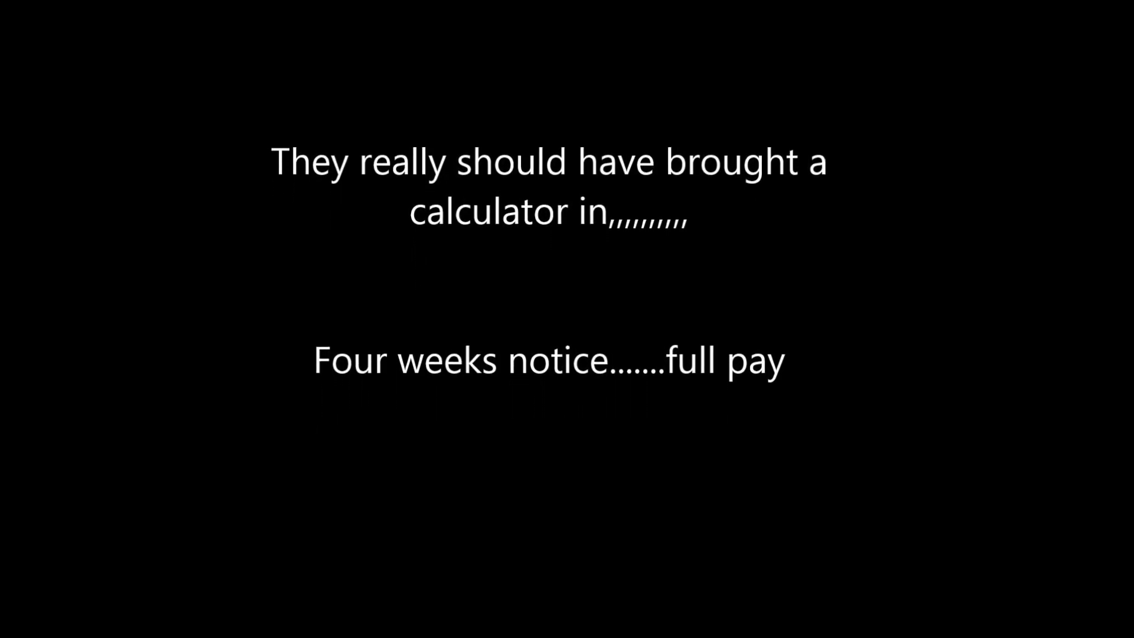
pyautogui.scroll(3)
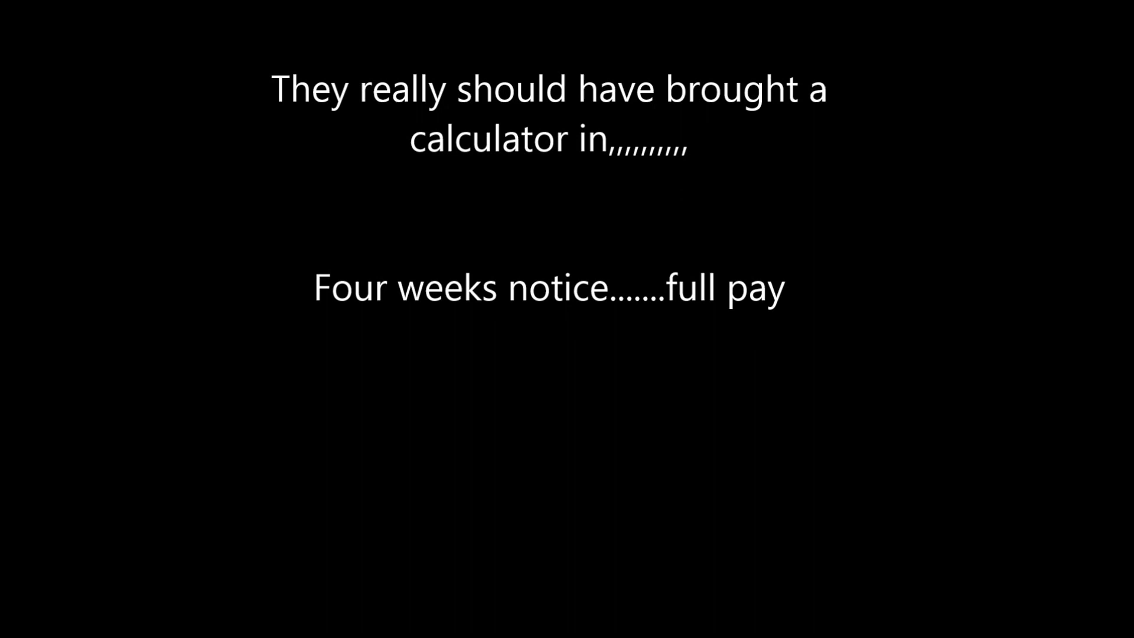
pyautogui.scroll(3)
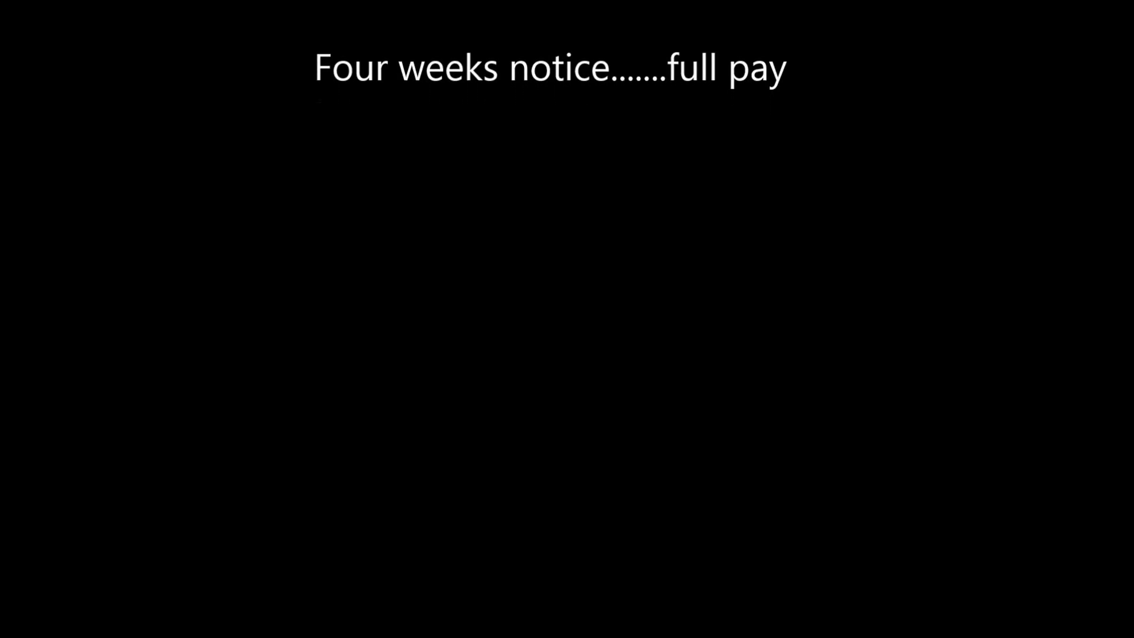
pyautogui.scroll(3)
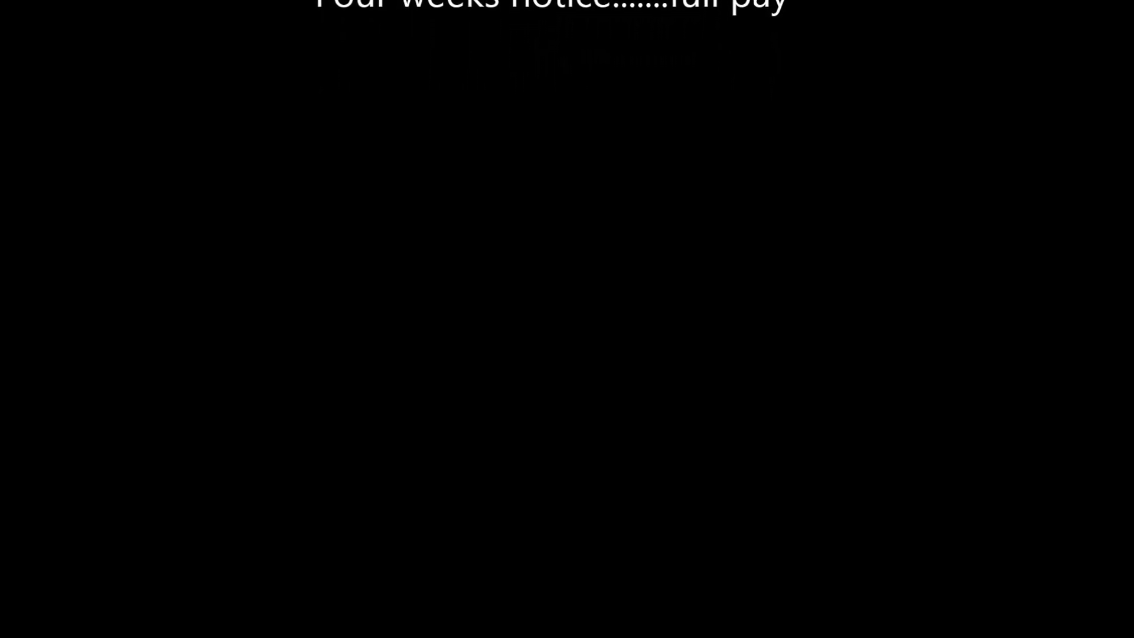